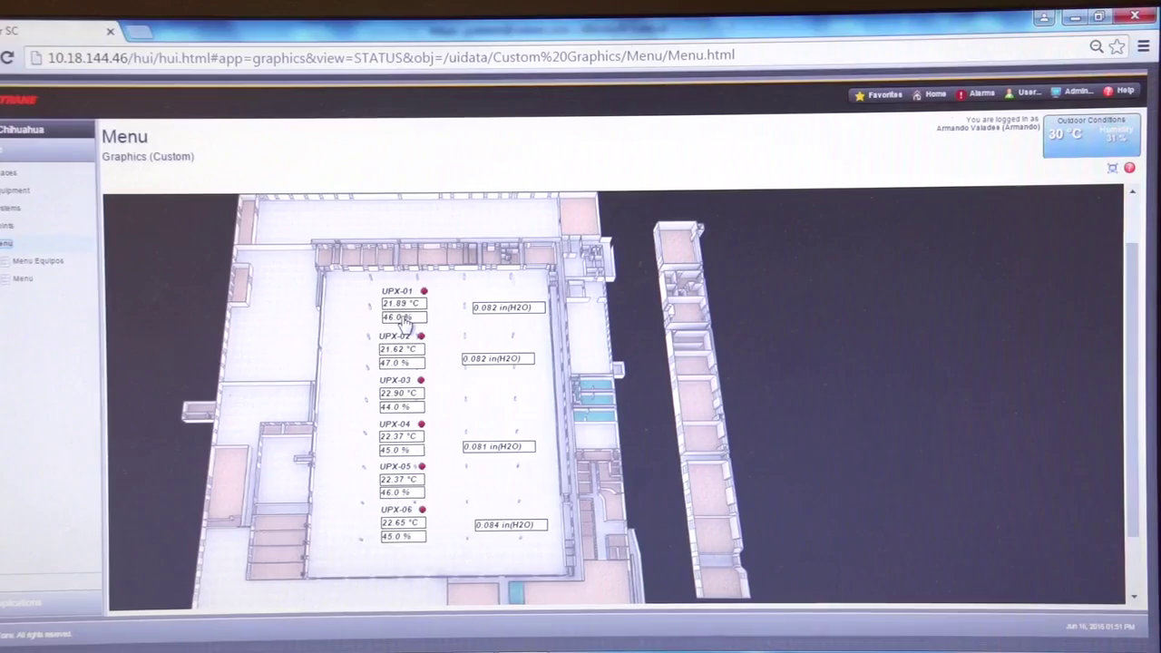
Select the UPX-01 label on the floor plan to bring up its rooftop unit graphic.
click(393, 290)
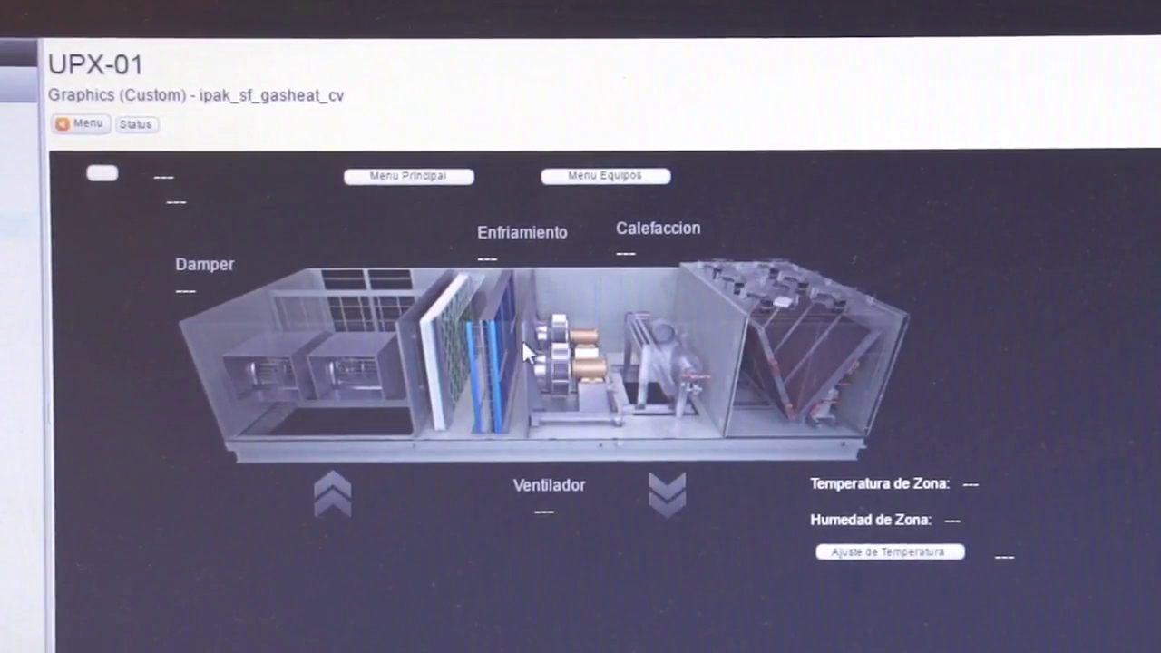